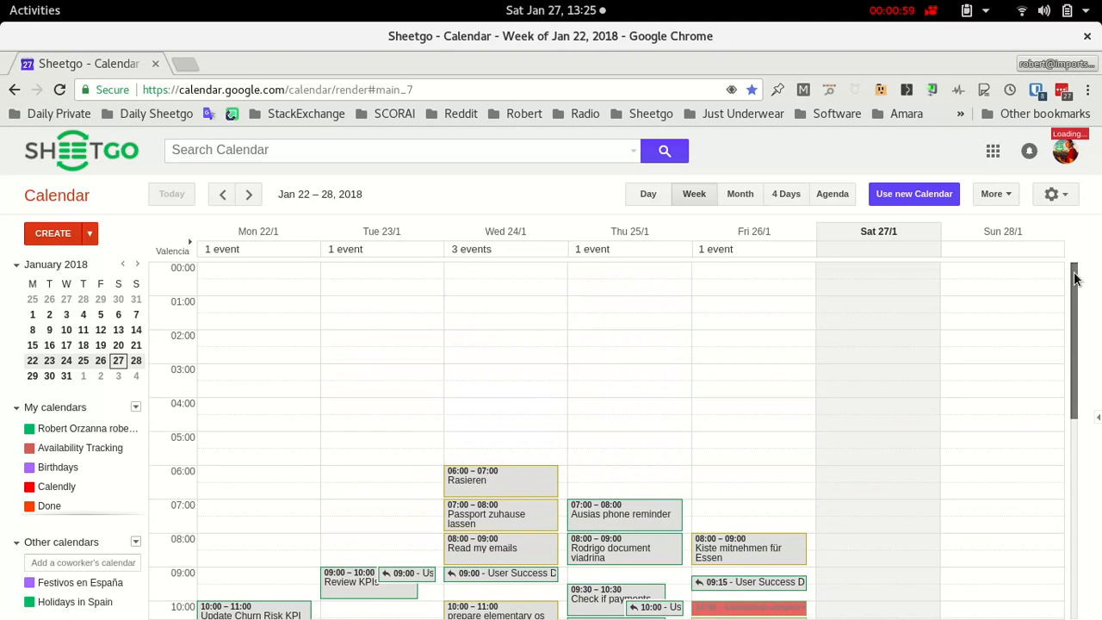
# Scroll the Sheetgo week view, then close the calendar tab.
pyautogui.scroll(-3)
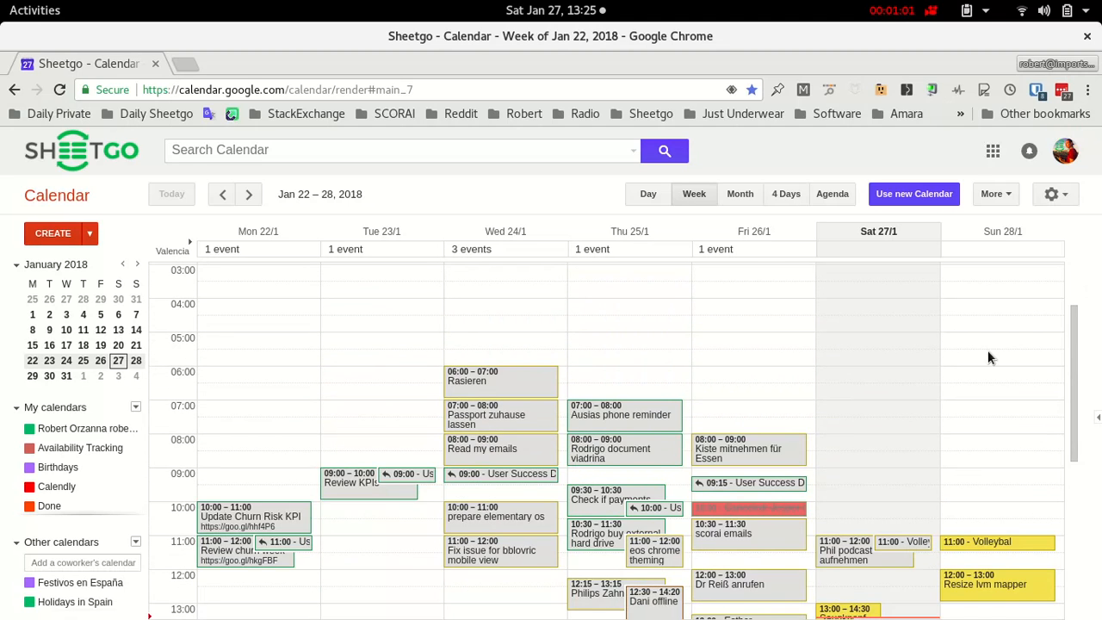
pyautogui.scroll(-3)
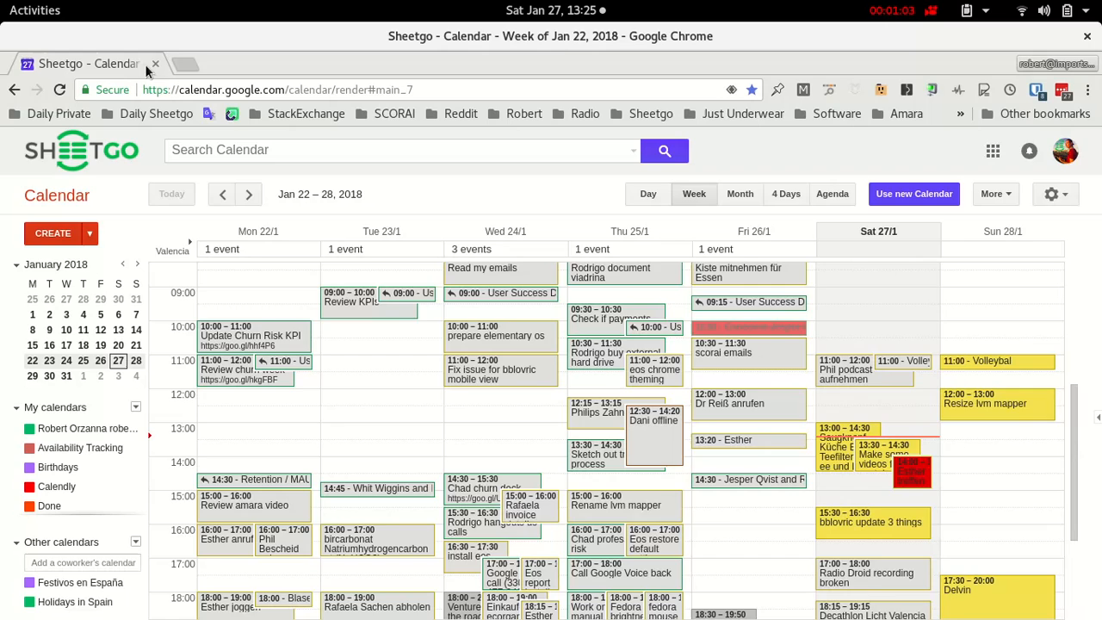
pyautogui.click(338, 63)
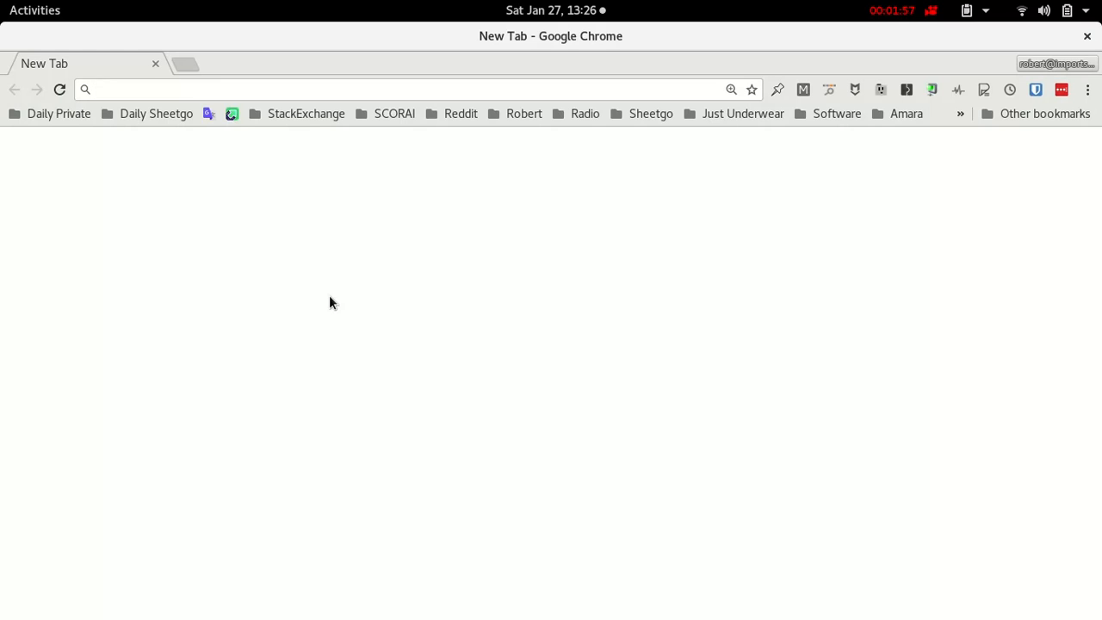
pyautogui.moveTo(118, 163)
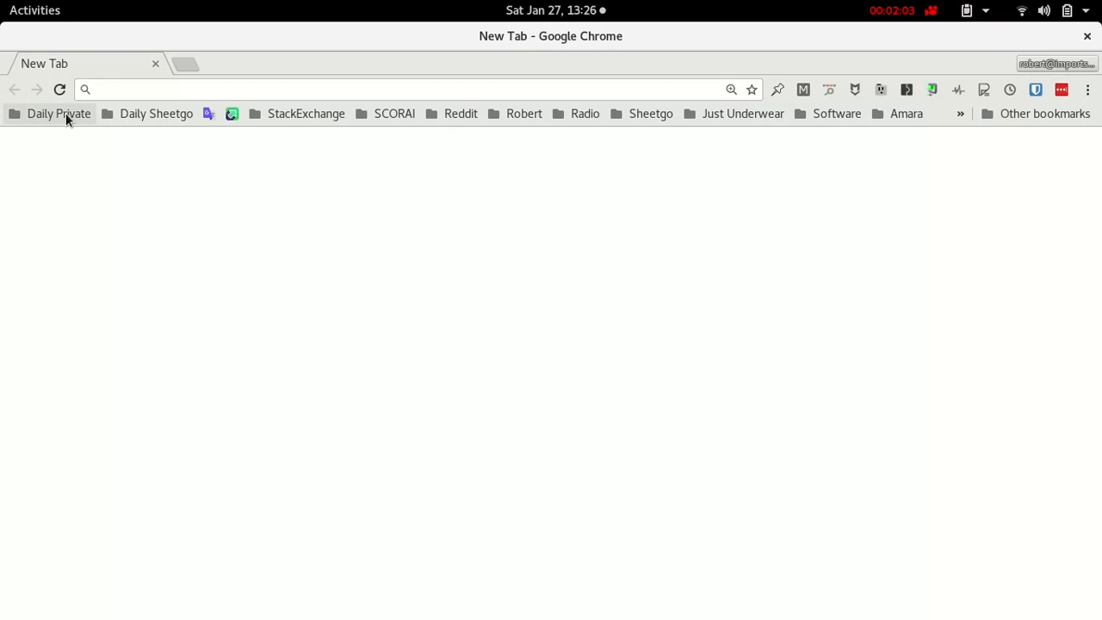
pyautogui.moveTo(55, 130)
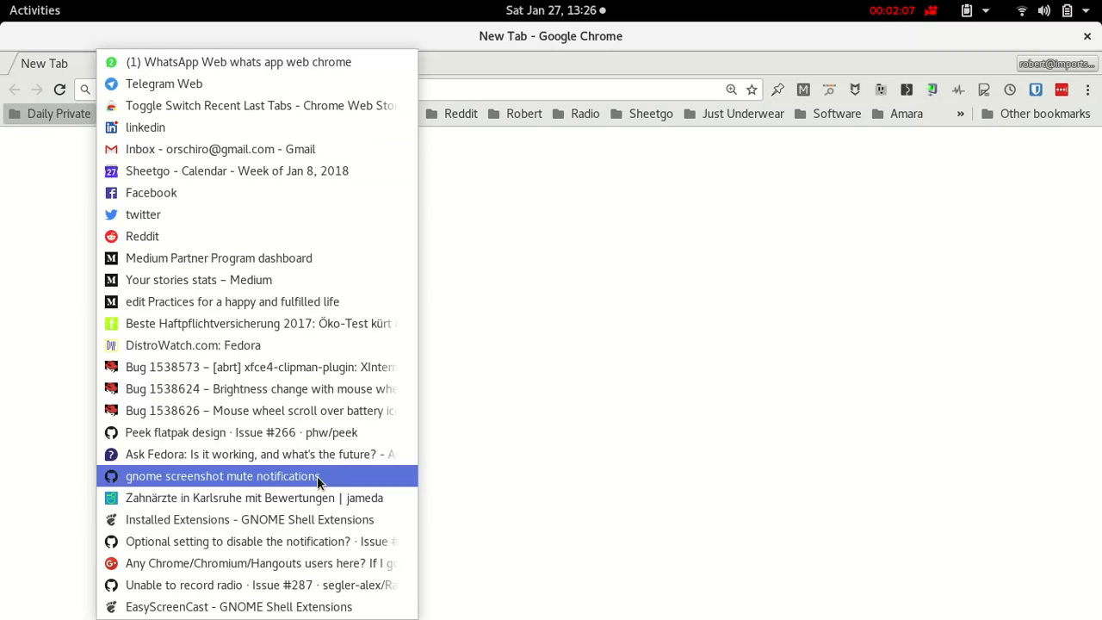
pyautogui.moveTo(650, 366)
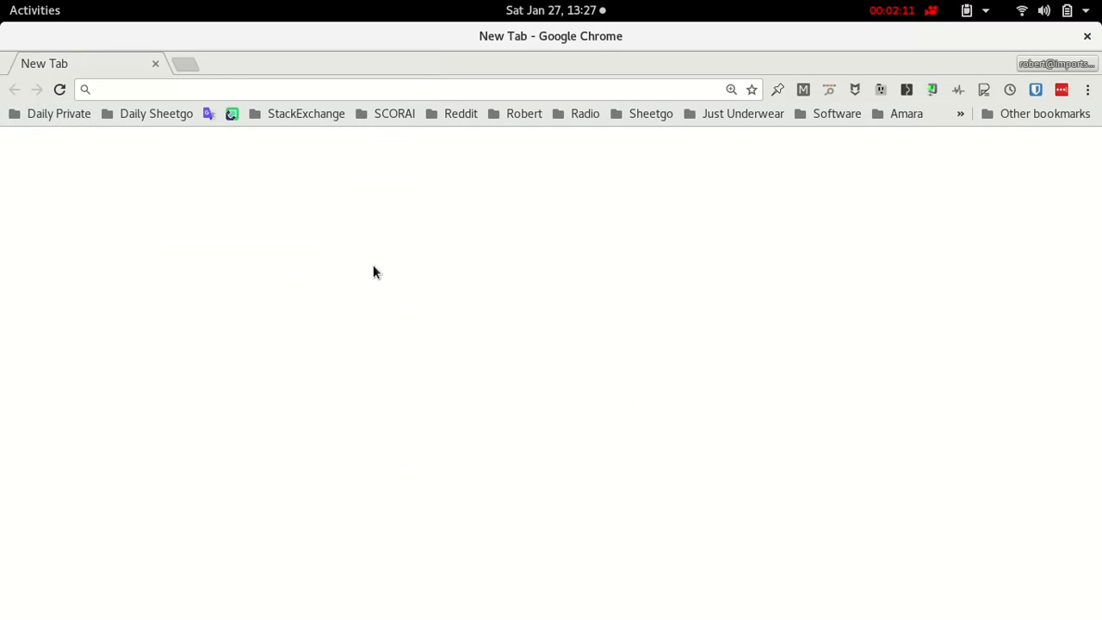
pyautogui.moveTo(137, 183)
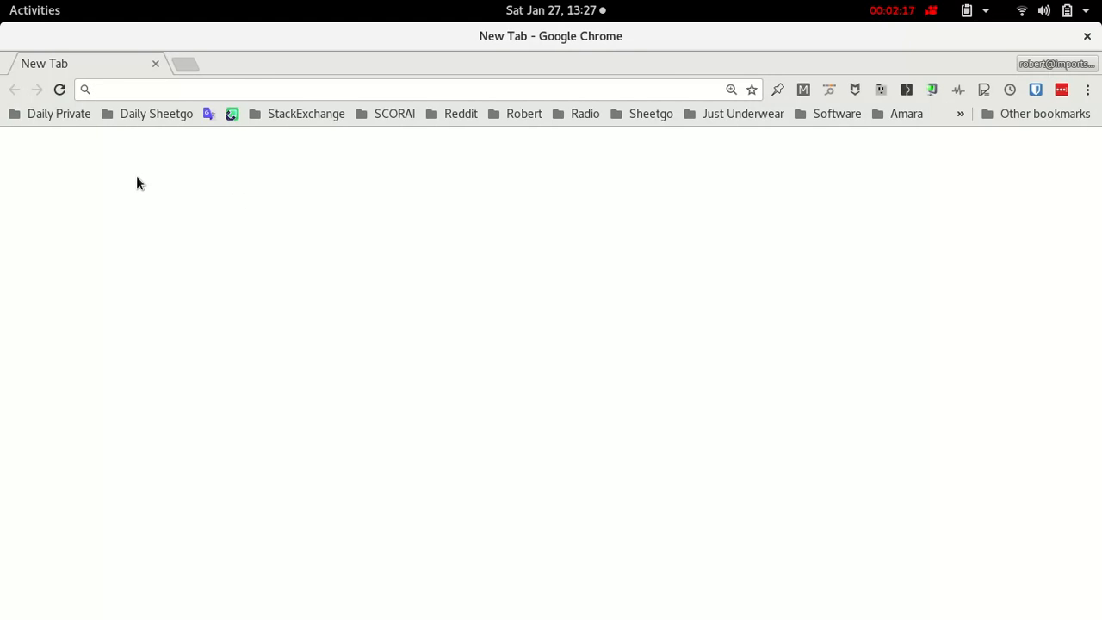
pyautogui.moveTo(58, 113)
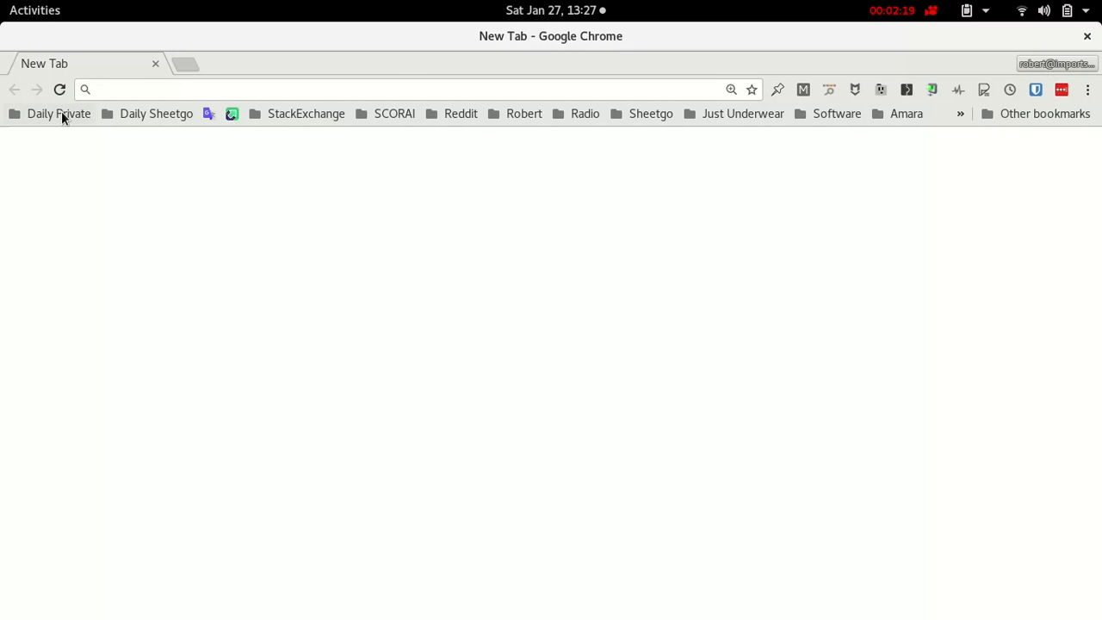
# Open all 26 Daily Private folder bookmarks as tabs, confirming the prompt.
pyautogui.rightClick(58, 113)
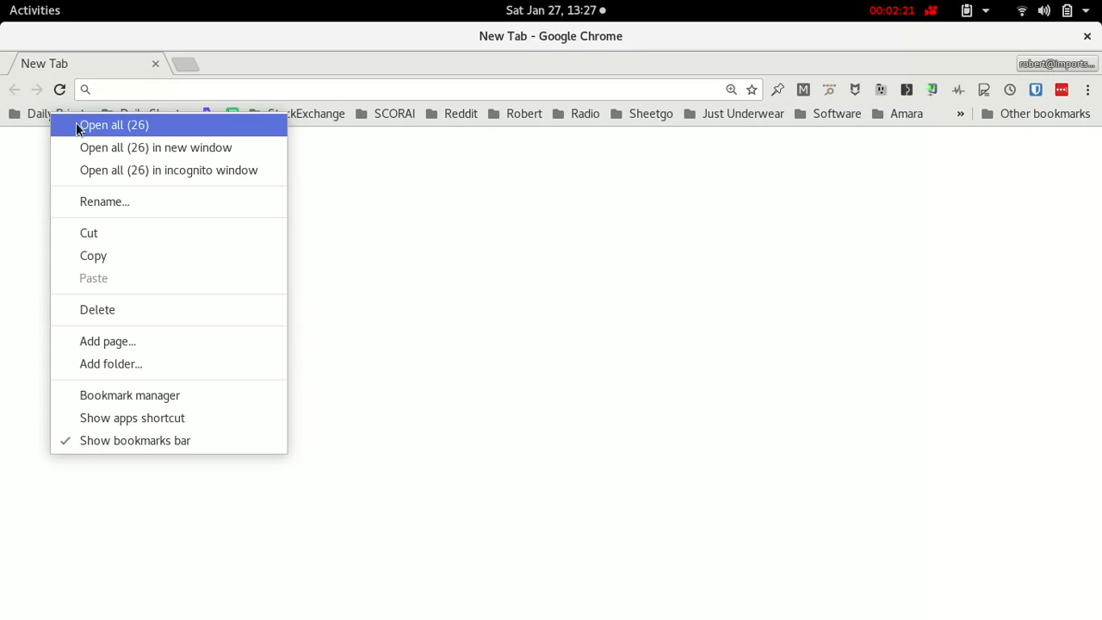
pyautogui.click(113, 124)
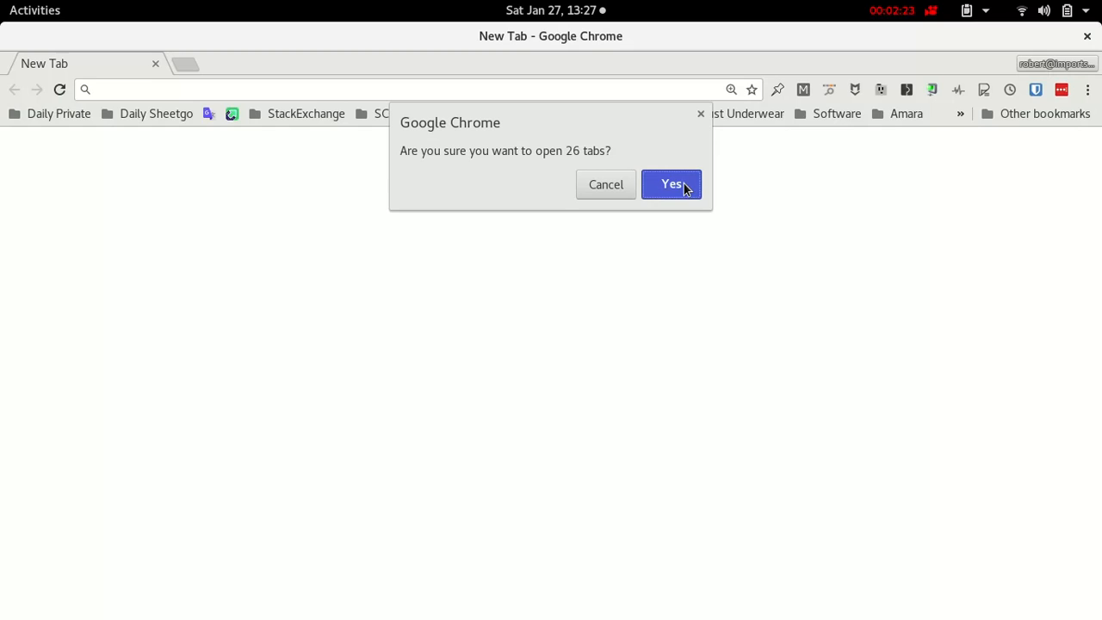
pyautogui.click(671, 184)
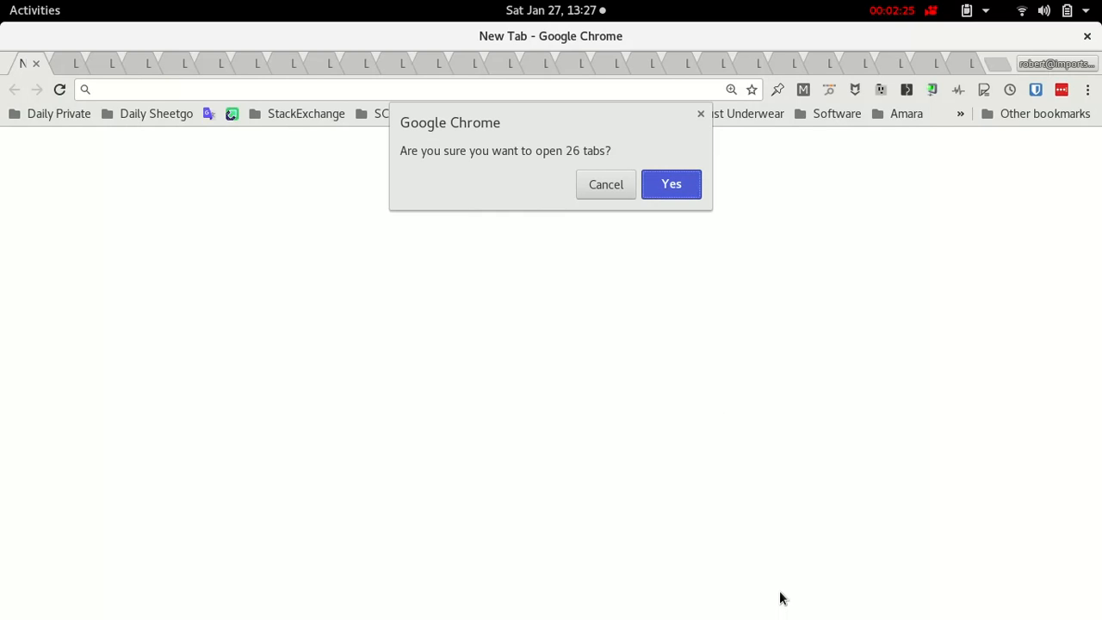
pyautogui.click(671, 184)
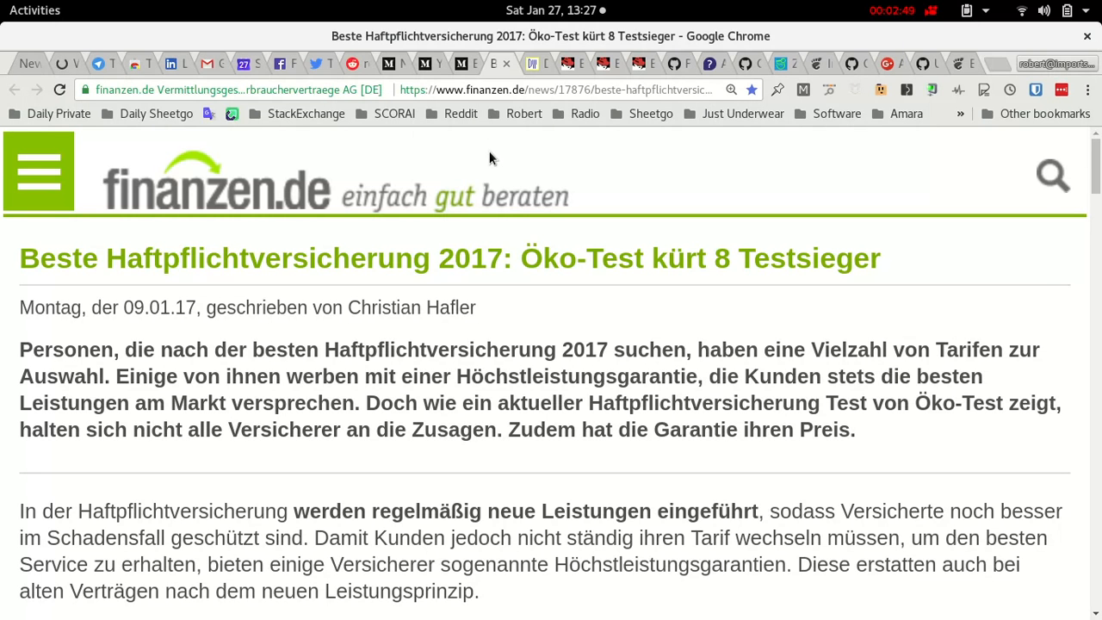
pyautogui.moveTo(454, 149)
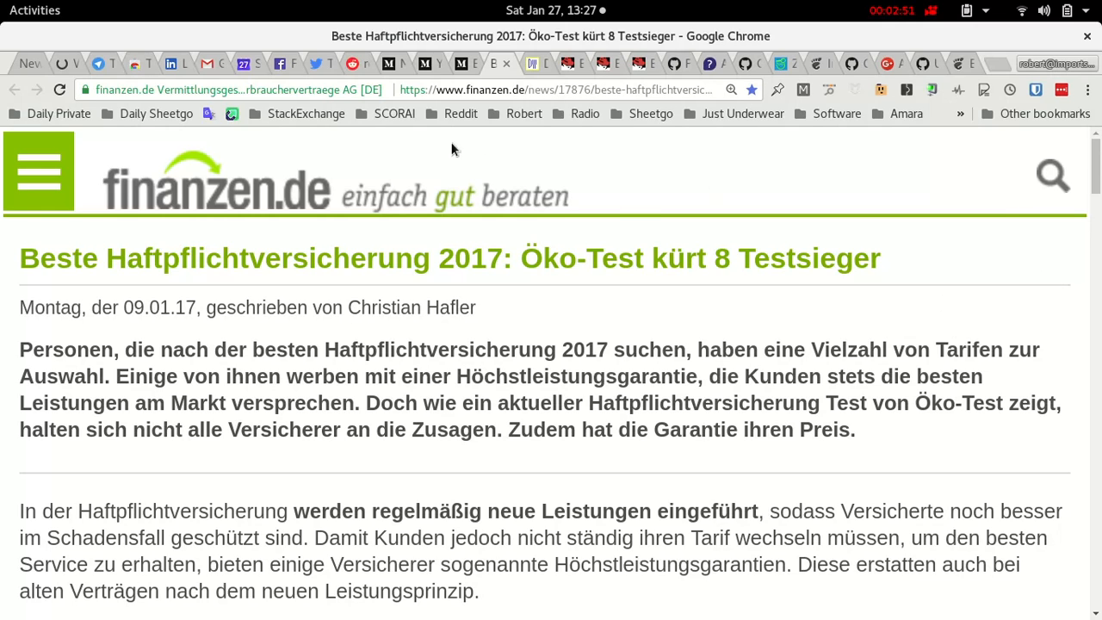
pyautogui.moveTo(532, 221)
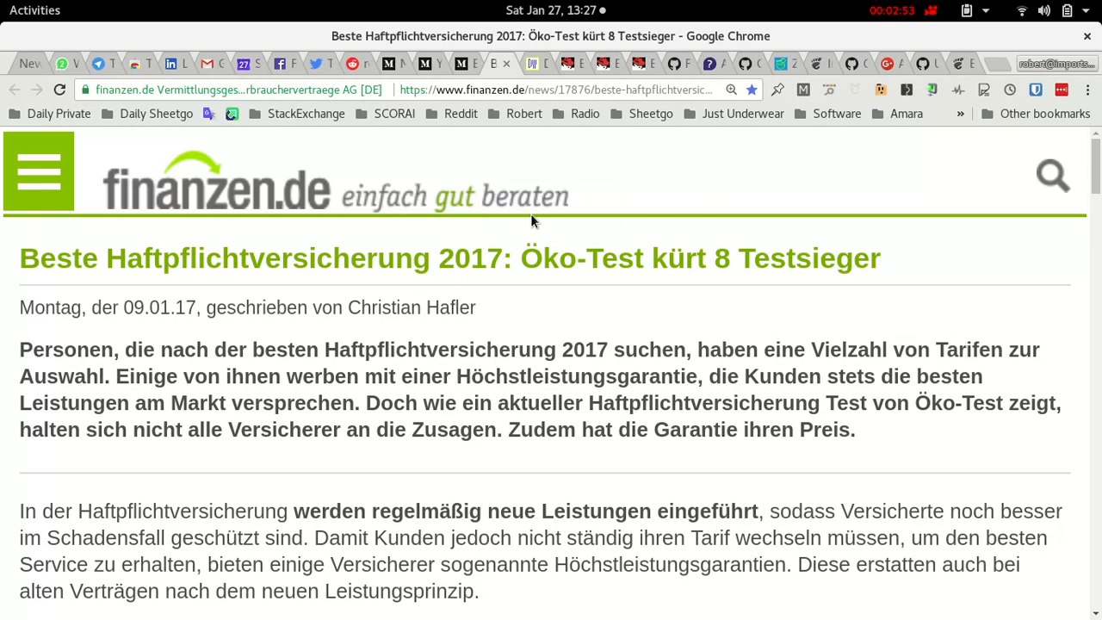
pyautogui.moveTo(418, 83)
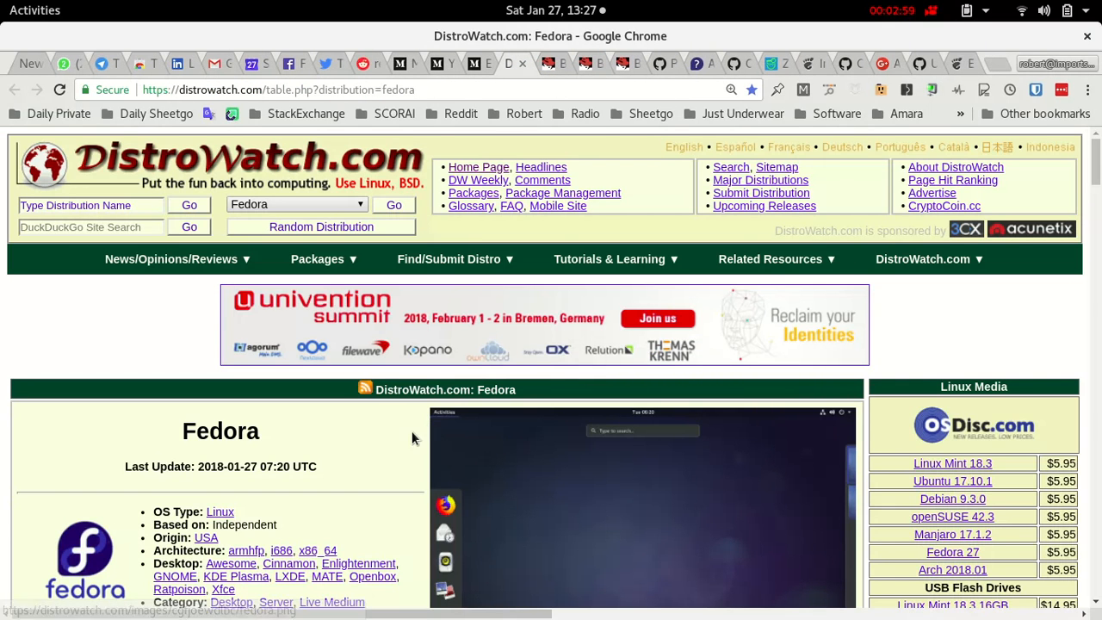
pyautogui.moveTo(409, 476)
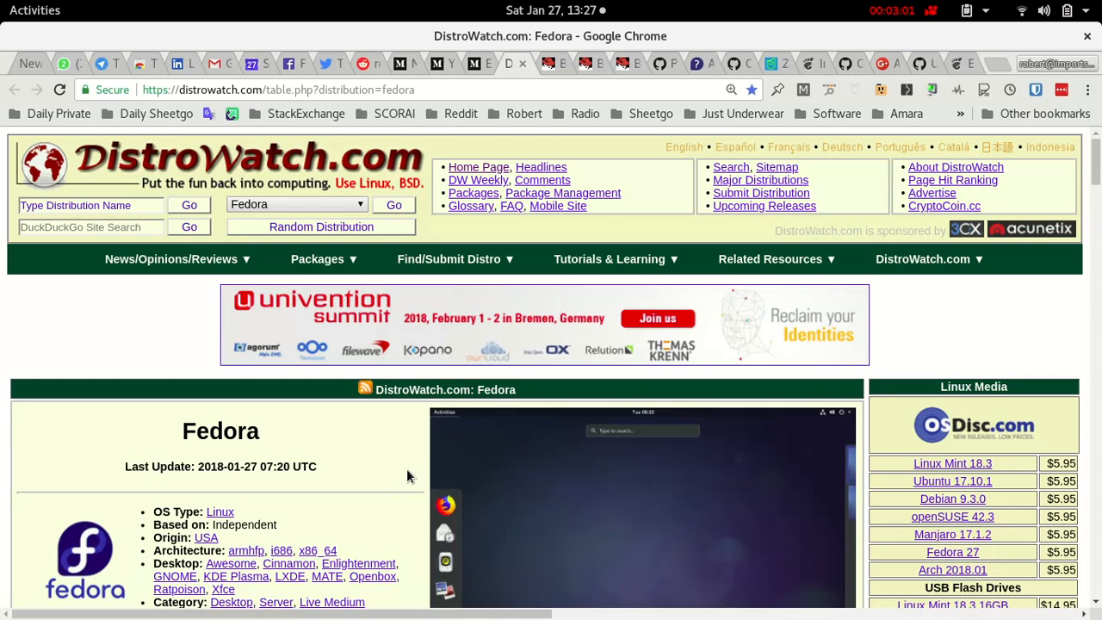
pyautogui.scroll(-3)
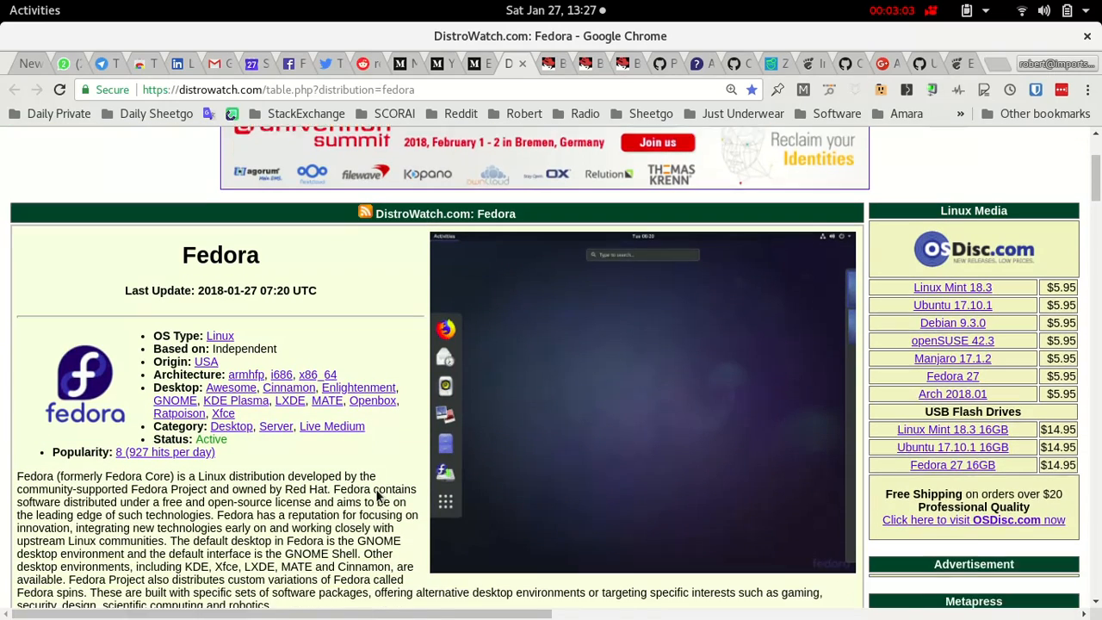
pyautogui.scroll(-3)
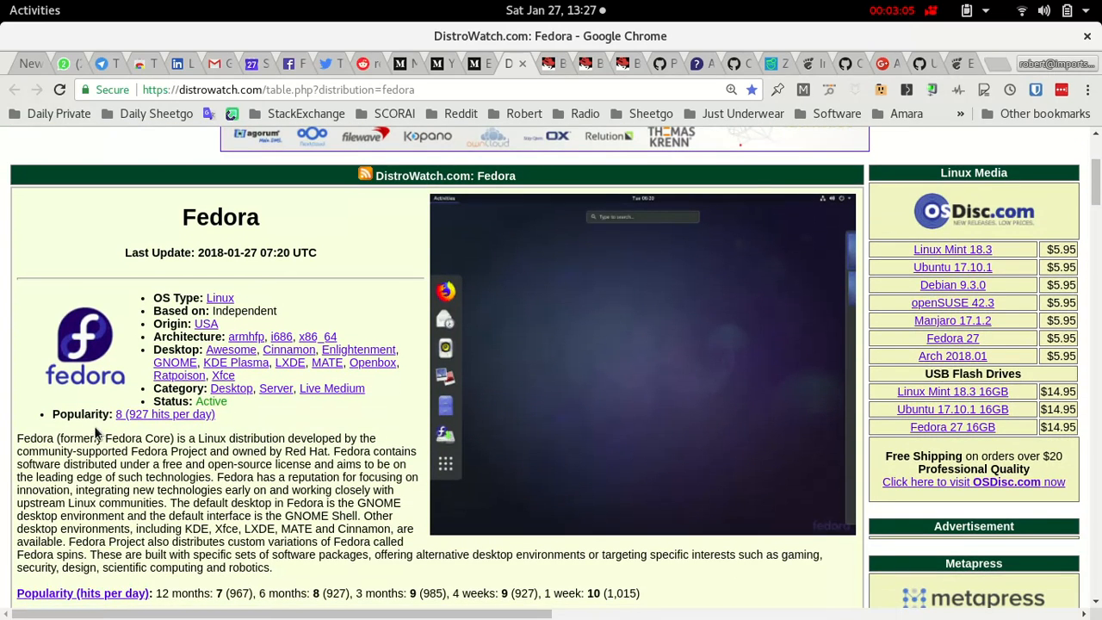
pyautogui.moveTo(310, 448)
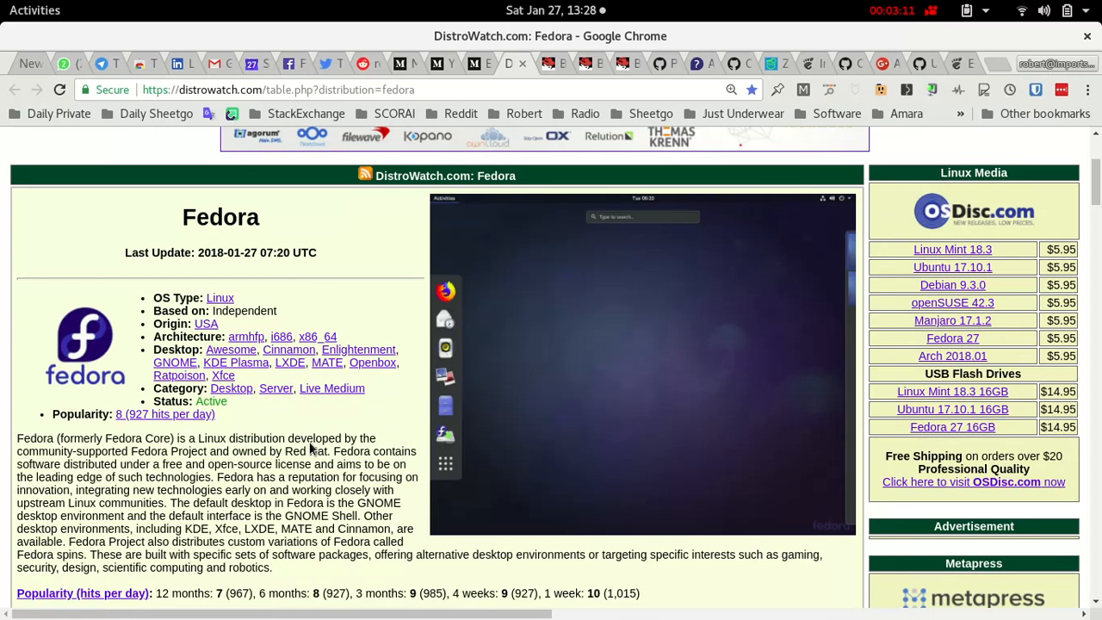
pyautogui.moveTo(6, 448)
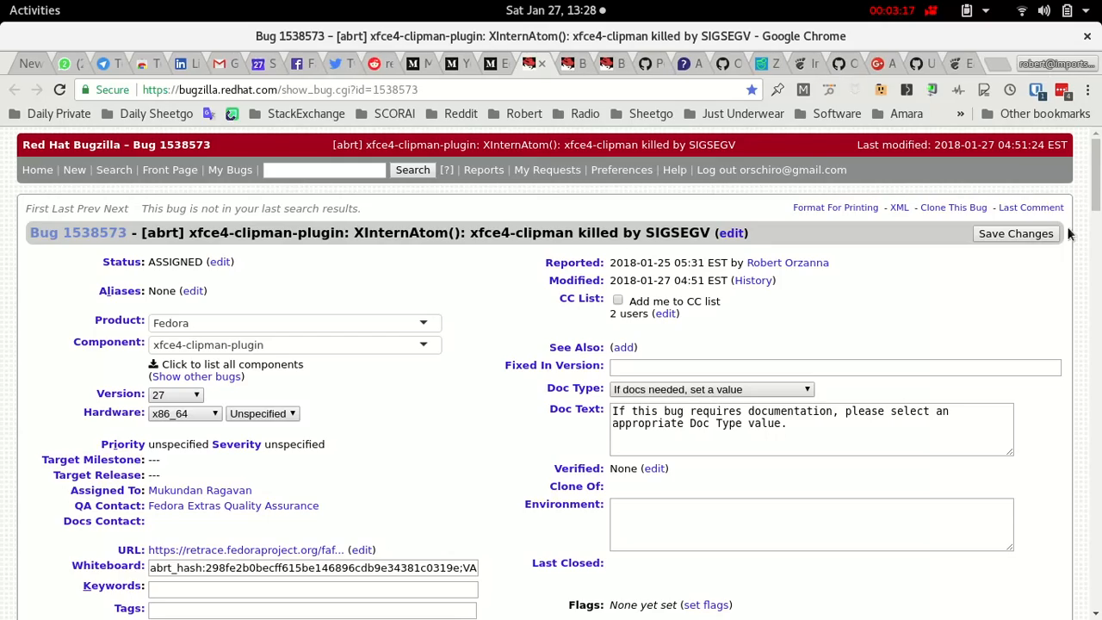
# Scroll through Bug 1538573's comments on the xfce4-clipman crash.
pyautogui.scroll(-3)
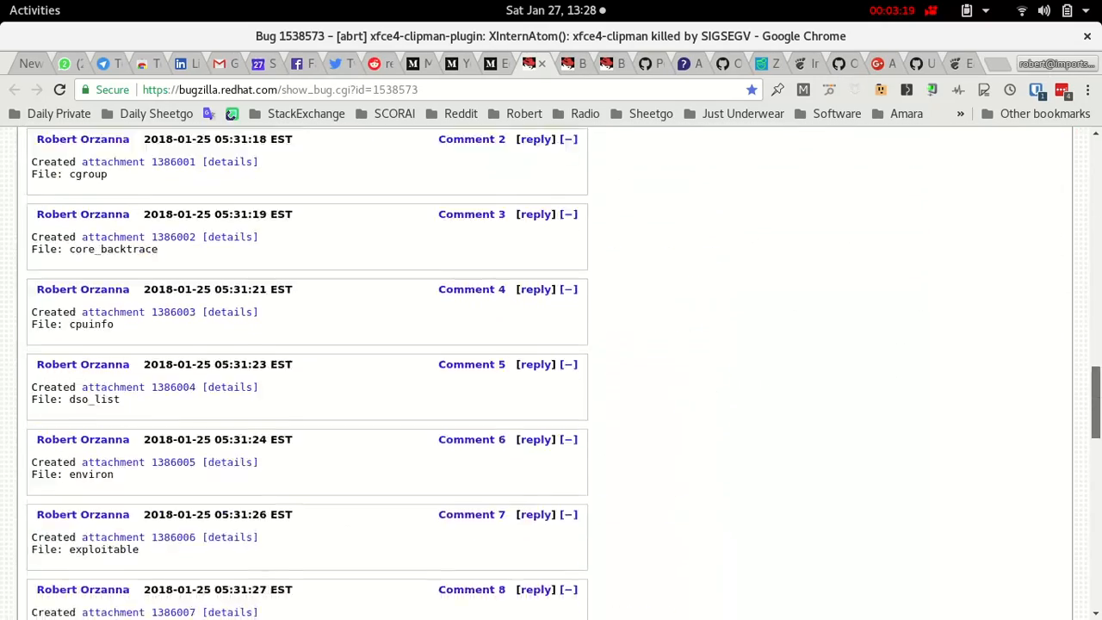
pyautogui.scroll(-3)
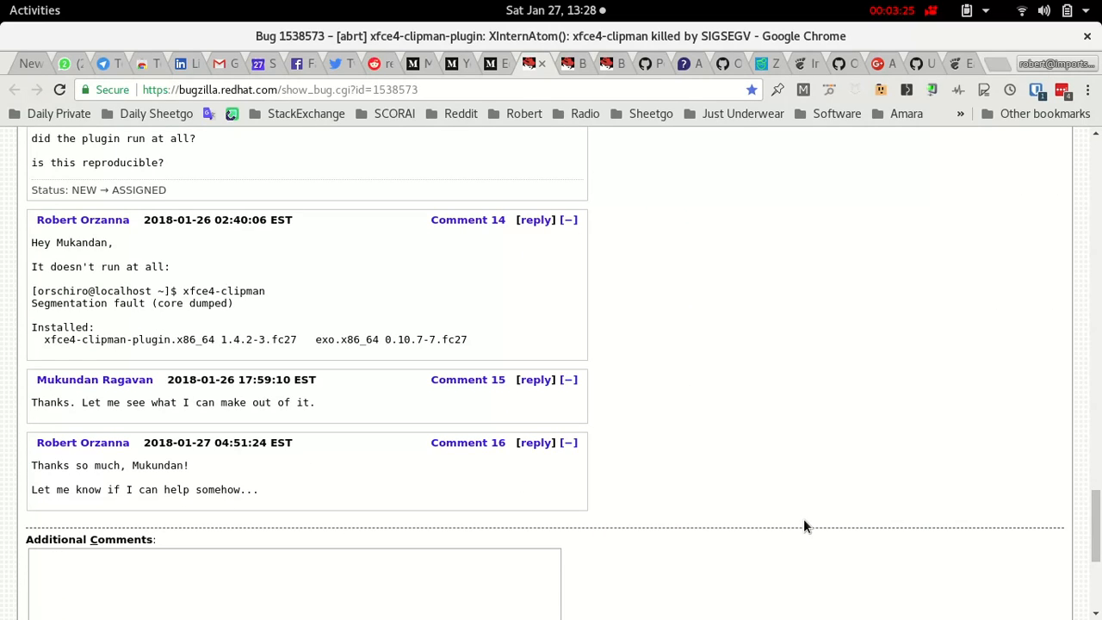
pyautogui.moveTo(489, 148)
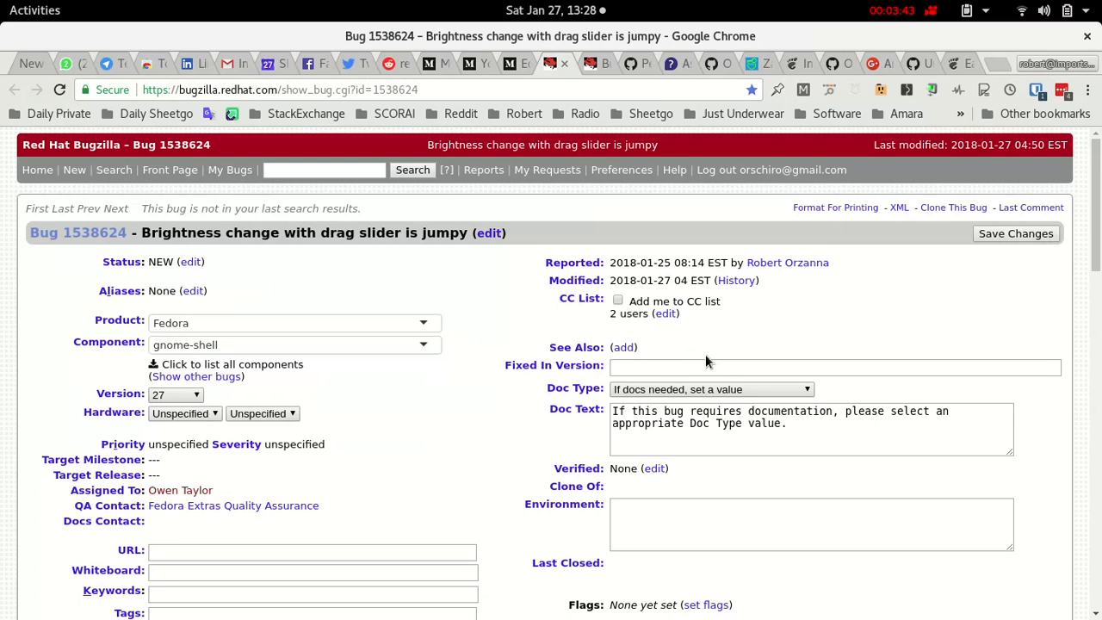
pyautogui.moveTo(348, 65)
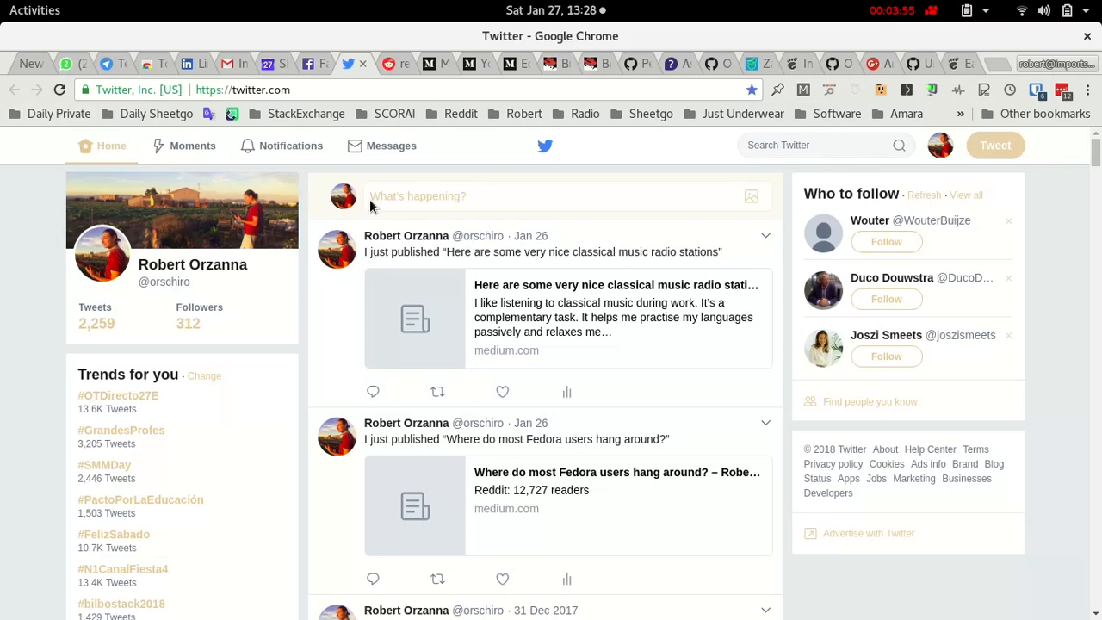
pyautogui.moveTo(290, 146)
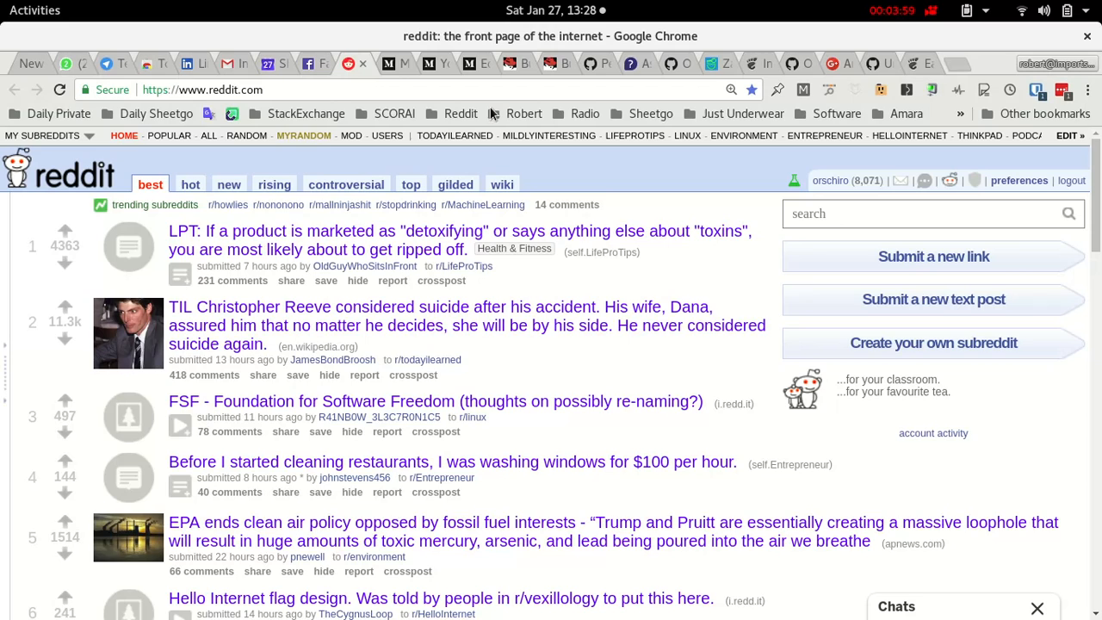
pyautogui.moveTo(847, 257)
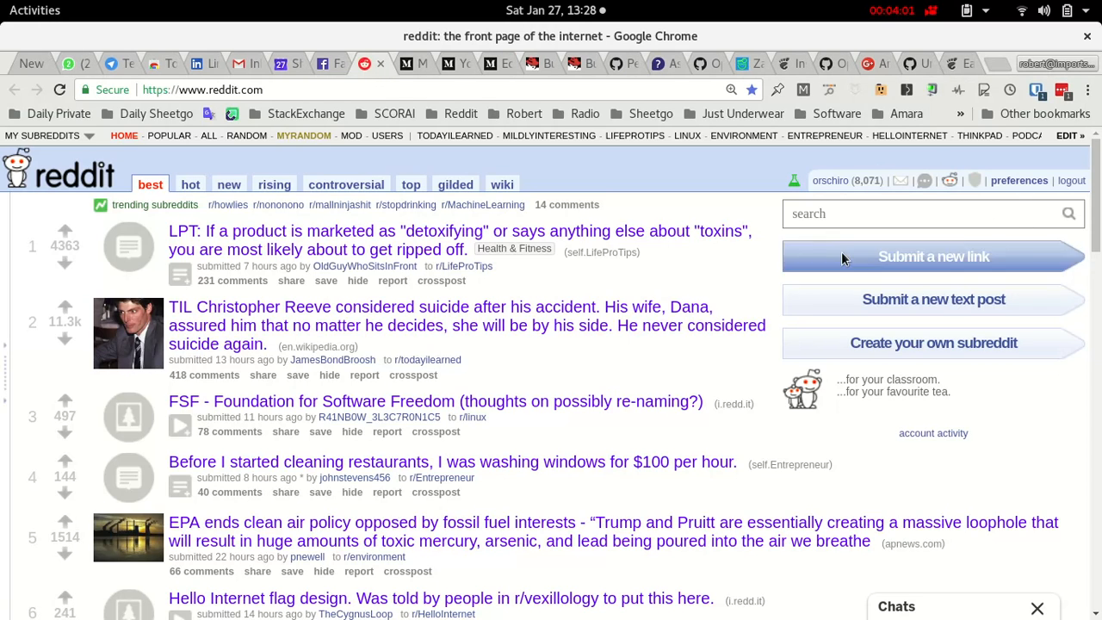
pyautogui.moveTo(855, 200)
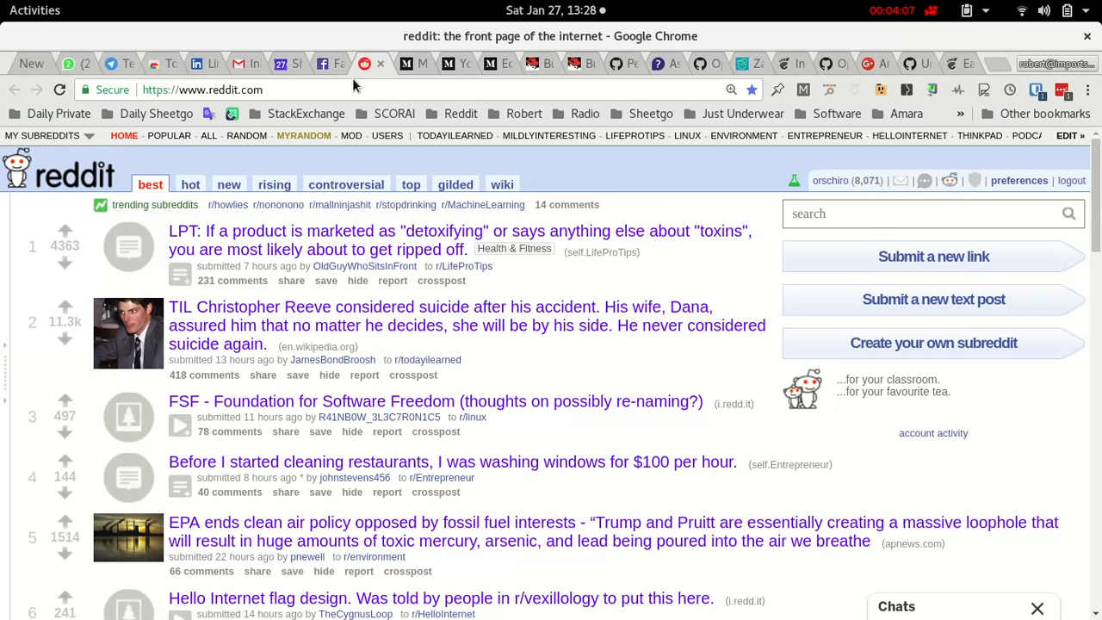
pyautogui.moveTo(406, 75)
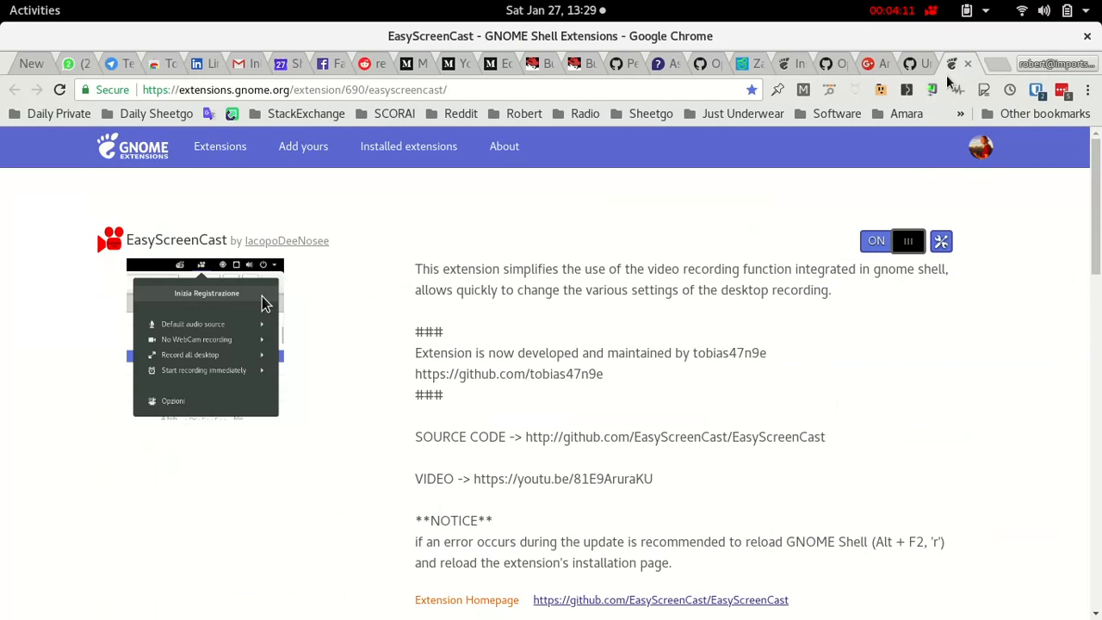
pyautogui.moveTo(808, 39)
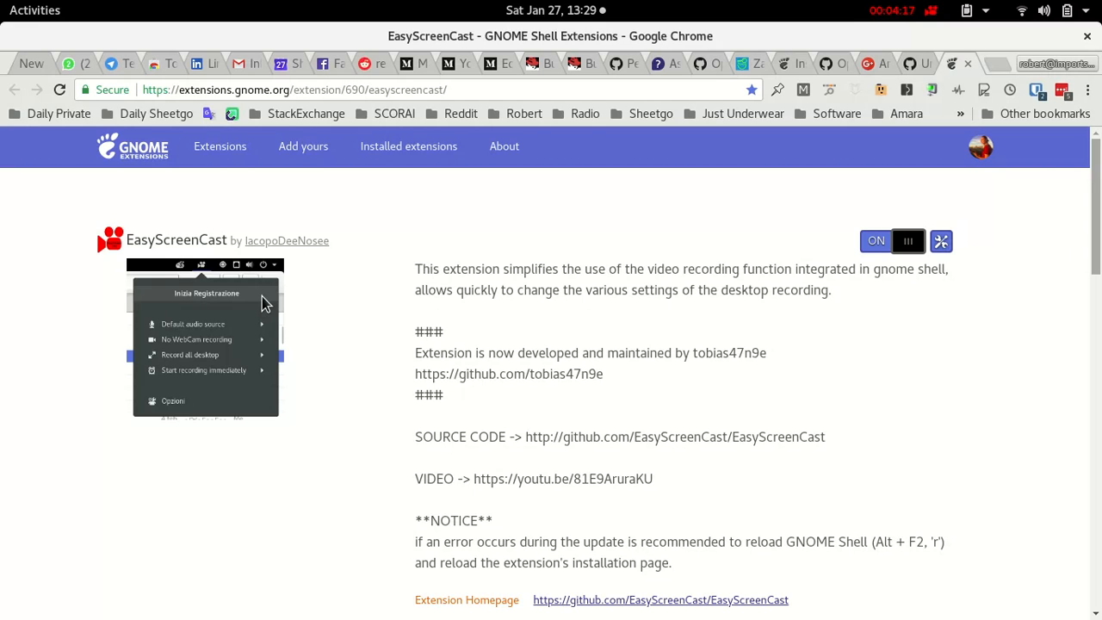
pyautogui.scroll(-3)
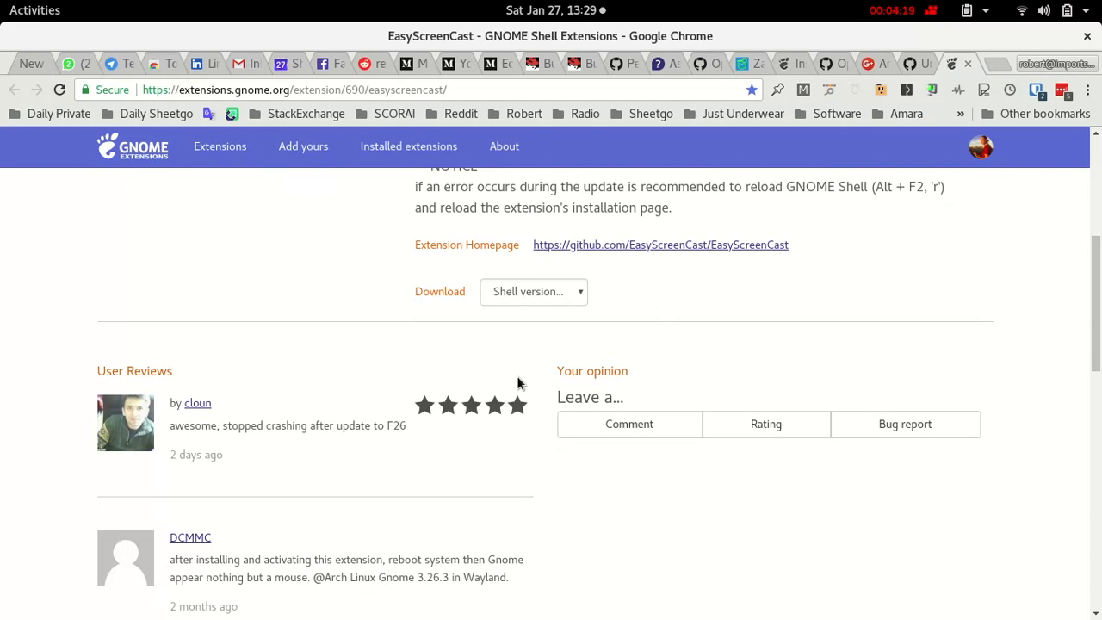
pyautogui.scroll(-3)
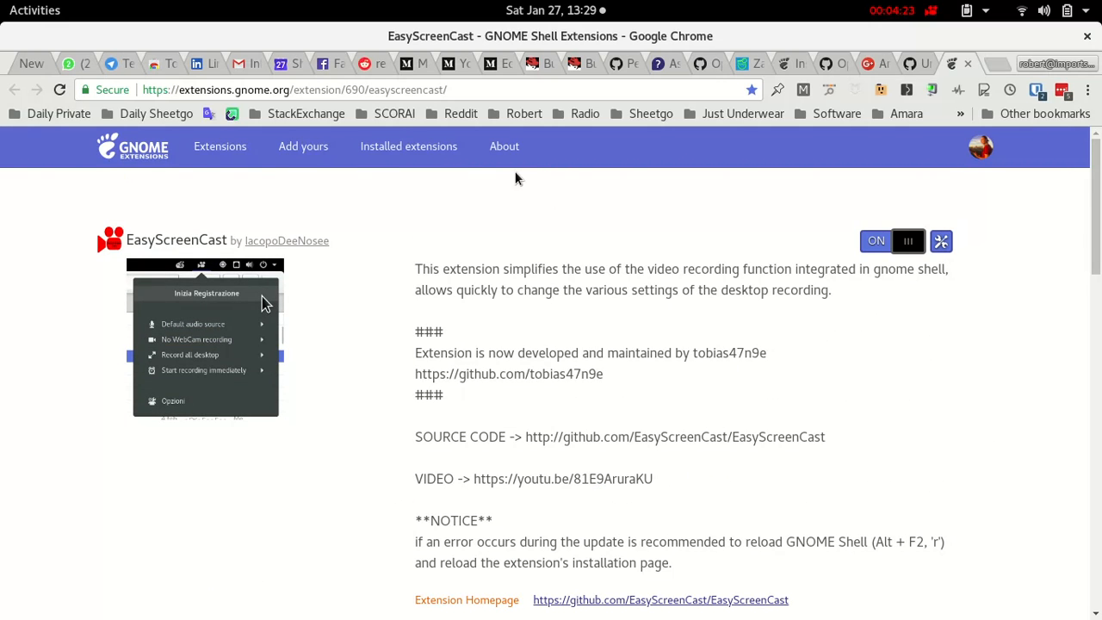
pyautogui.moveTo(1082, 377)
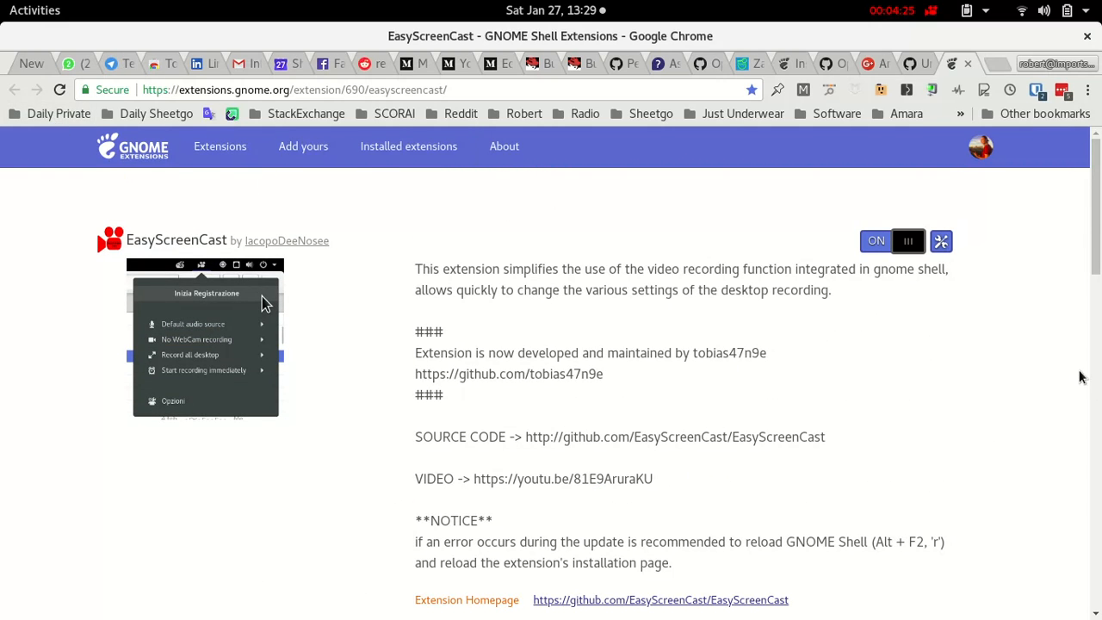
pyautogui.moveTo(956, 449)
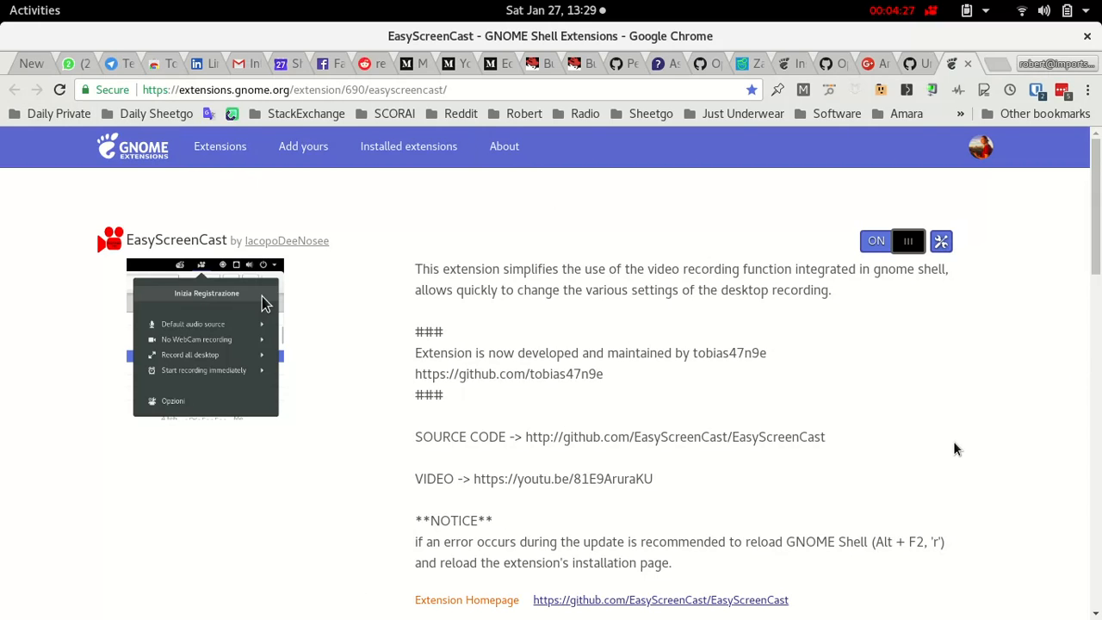